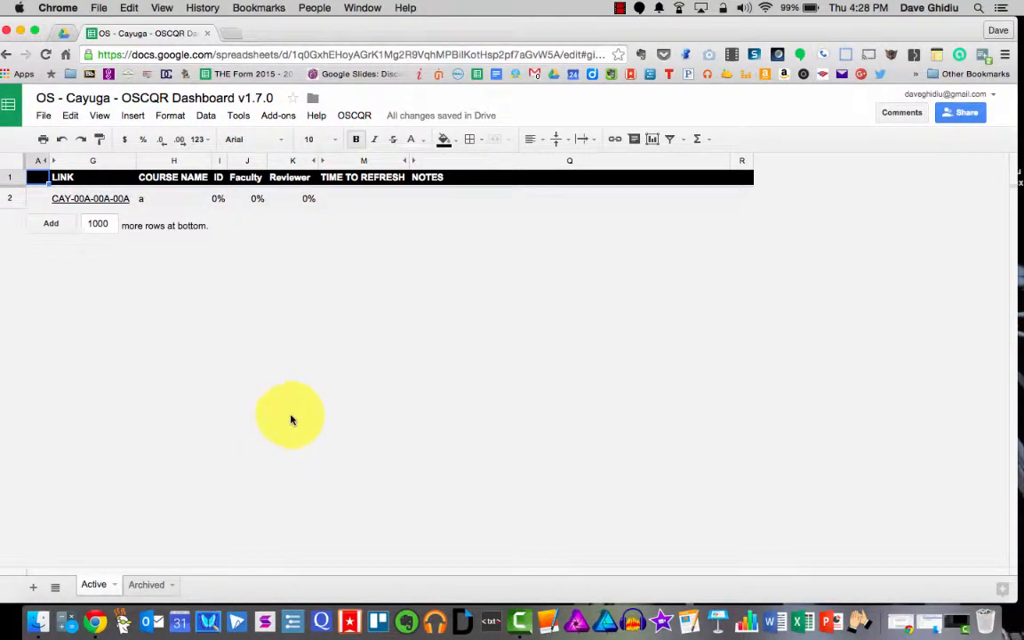
mouse_move(247, 222)
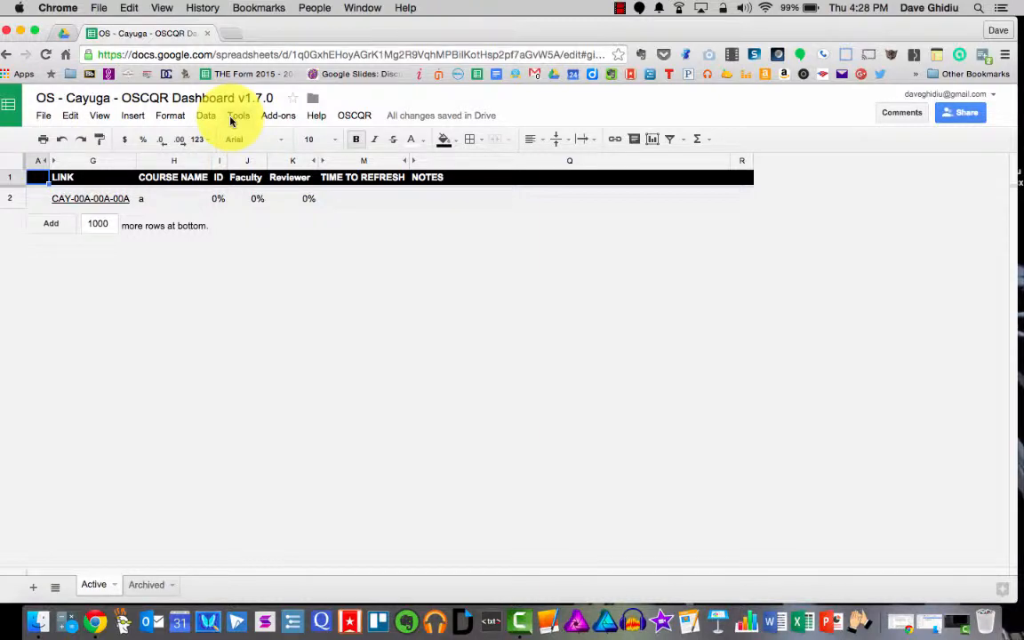
Step: Open the Dashboard's Apps Script and scroll Code.gs to the column-hiding code near line 241
left_click(238, 116)
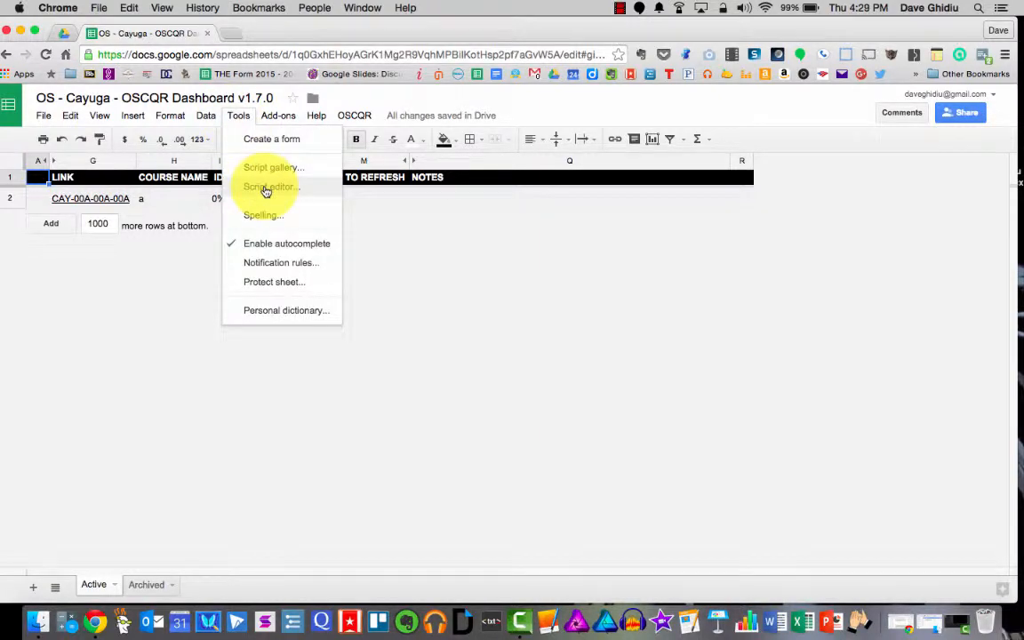
left_click(270, 186)
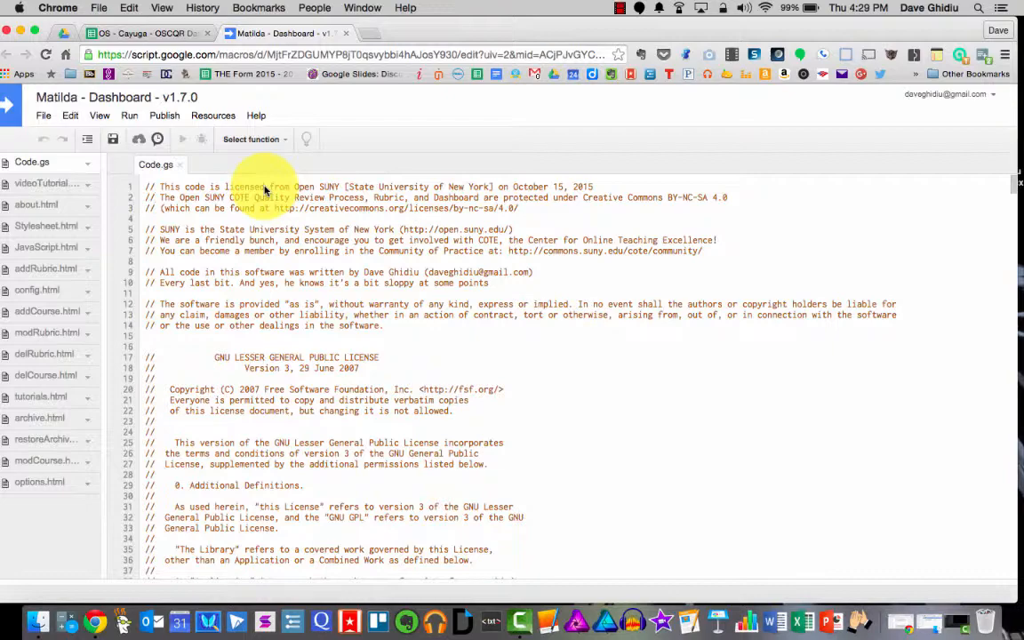
scroll("down", 3)
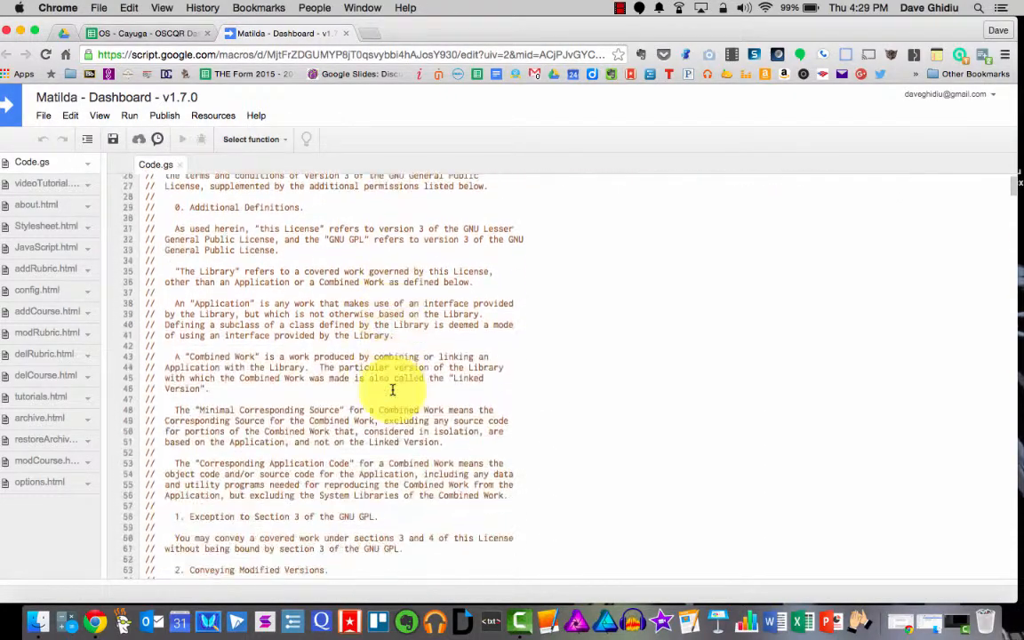
scroll("down", 3)
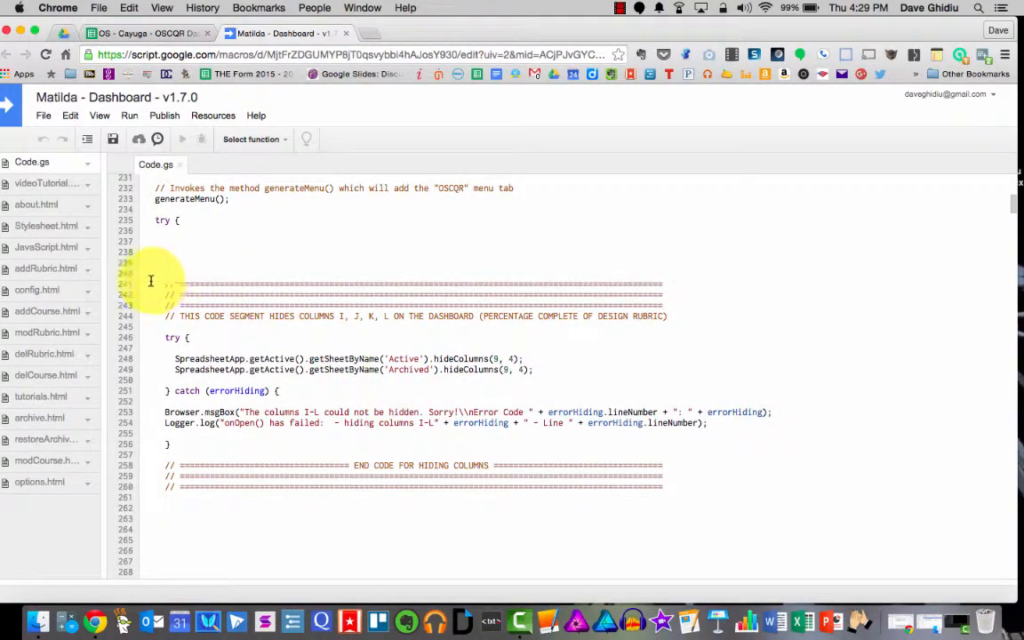
Step: Comment out lines 241–260, the code that hides columns I to L
left_click_drag(151, 282, 238, 499)
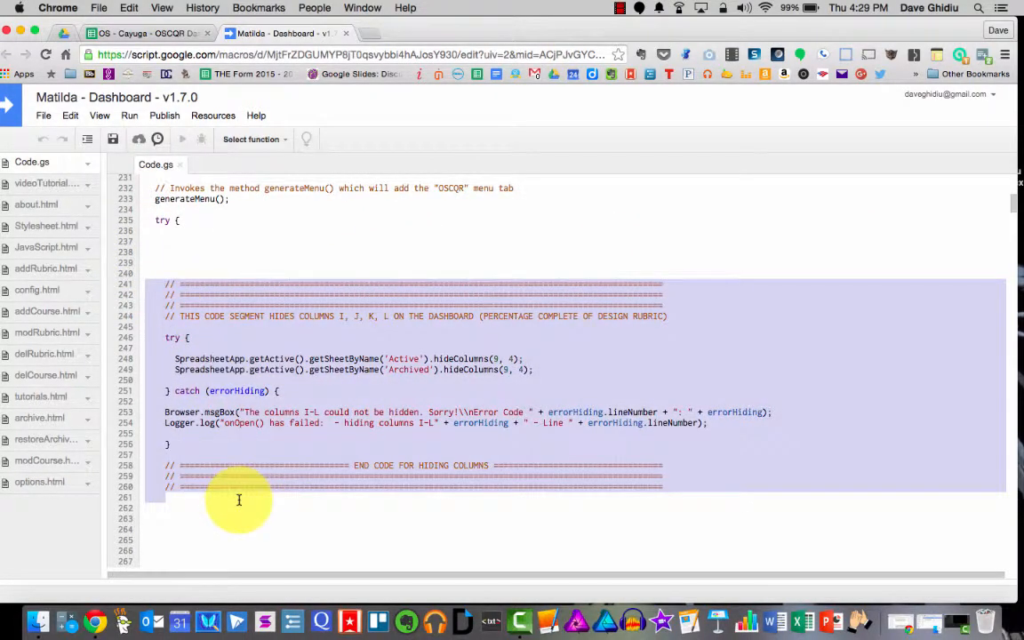
mouse_move(697, 495)
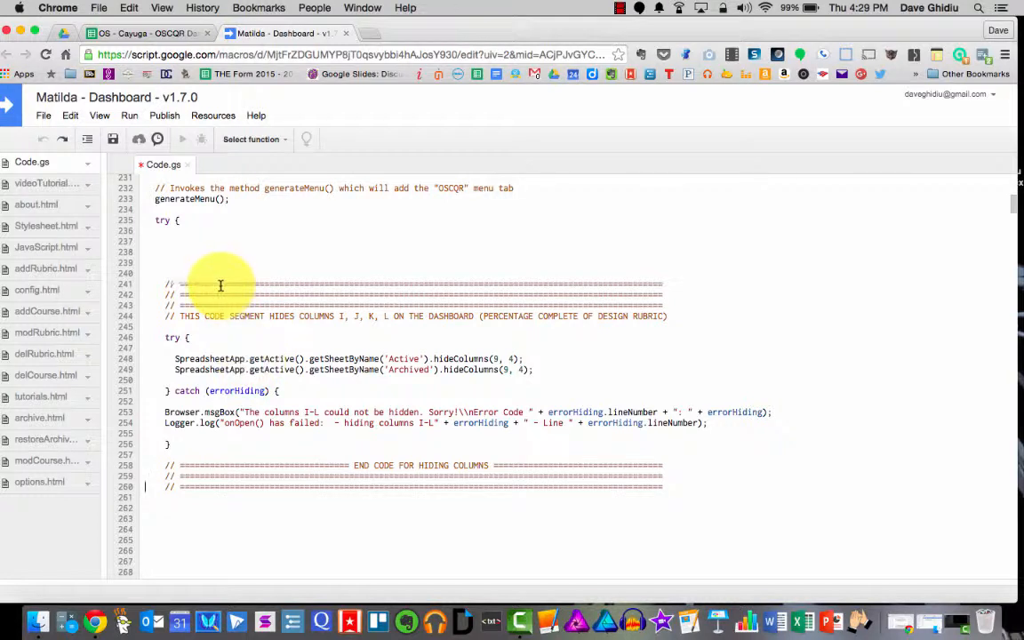
left_click_drag(220, 284, 507, 486)
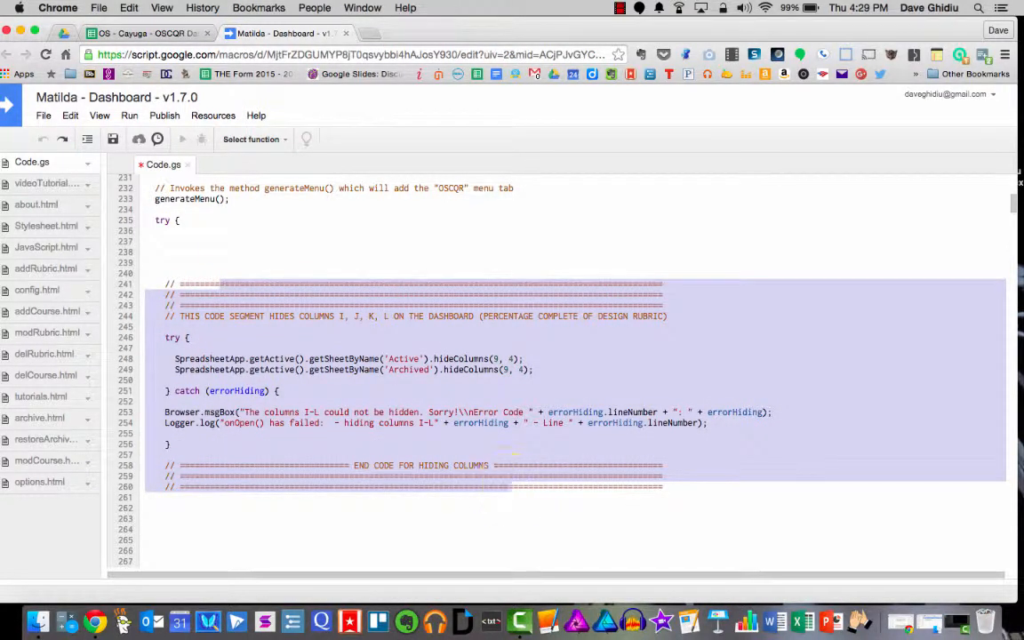
key("Cmd+/")
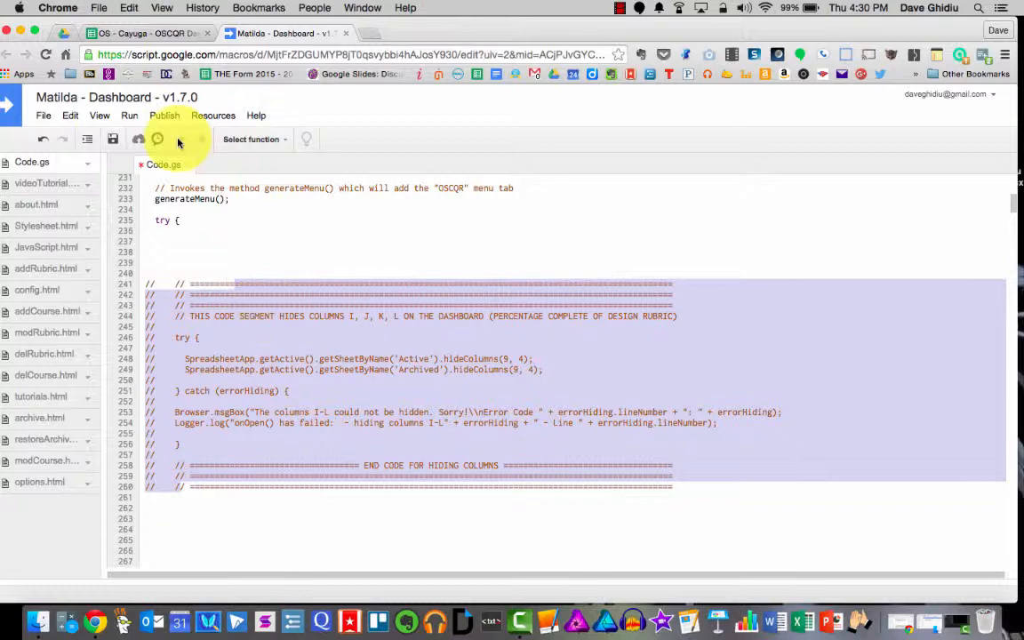
Step: Save Code.gs with the commented-out block and scroll to check the code
left_click(112, 138)
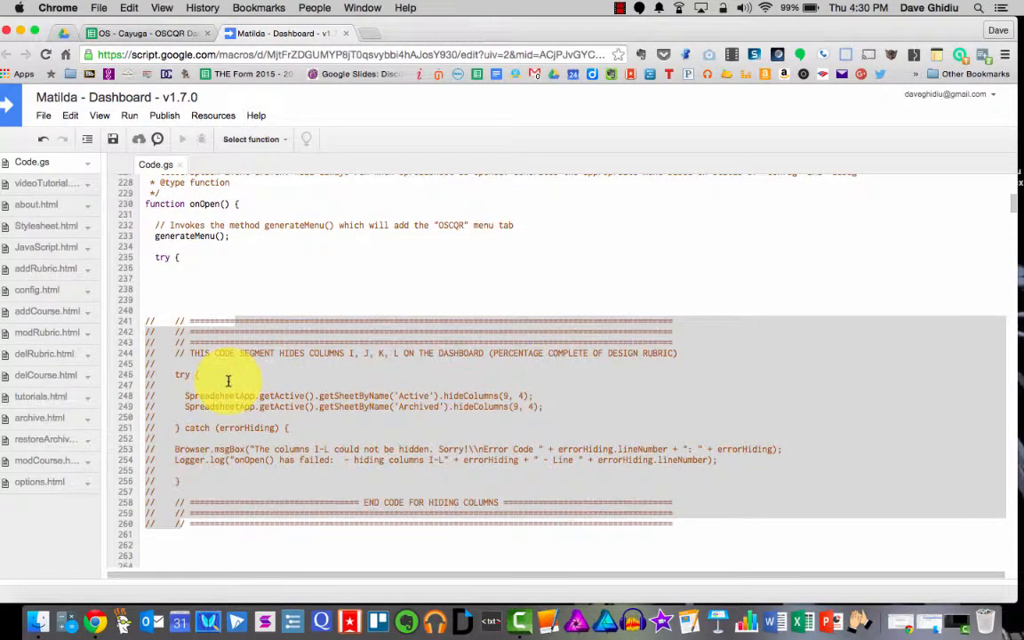
scroll("down", 3)
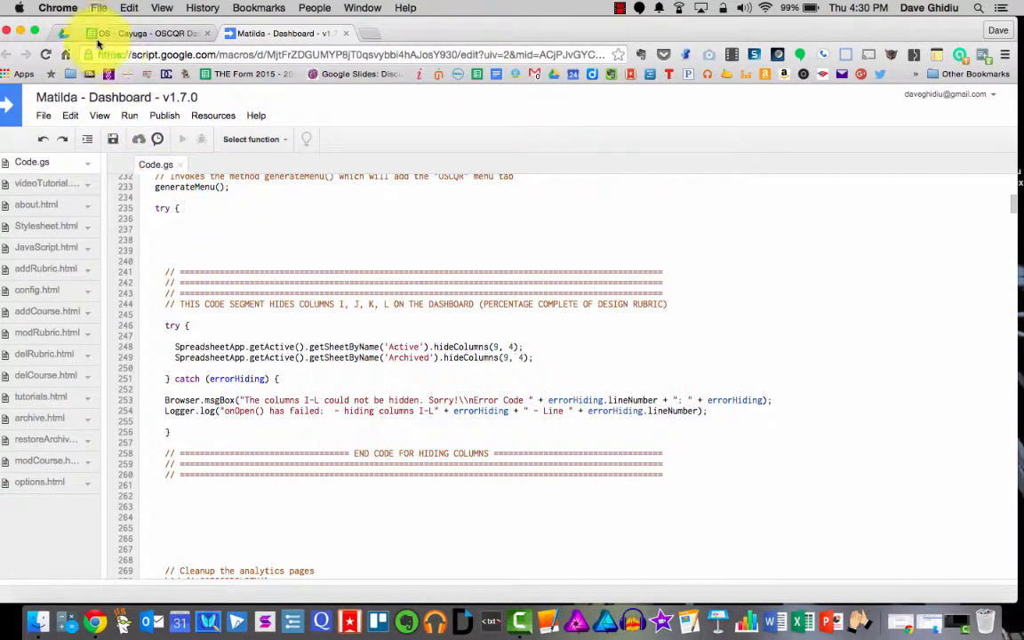
Step: Follow the CAY-00A-00A-00A course link from the OSCQR Dashboard to its Drive folder
left_click(133, 34)
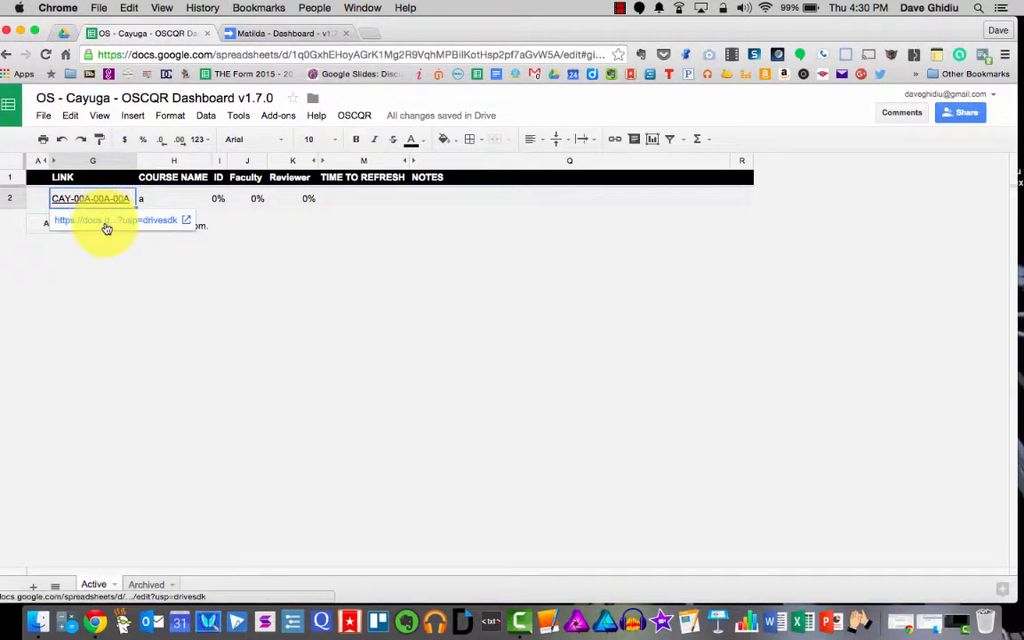
left_click(98, 219)
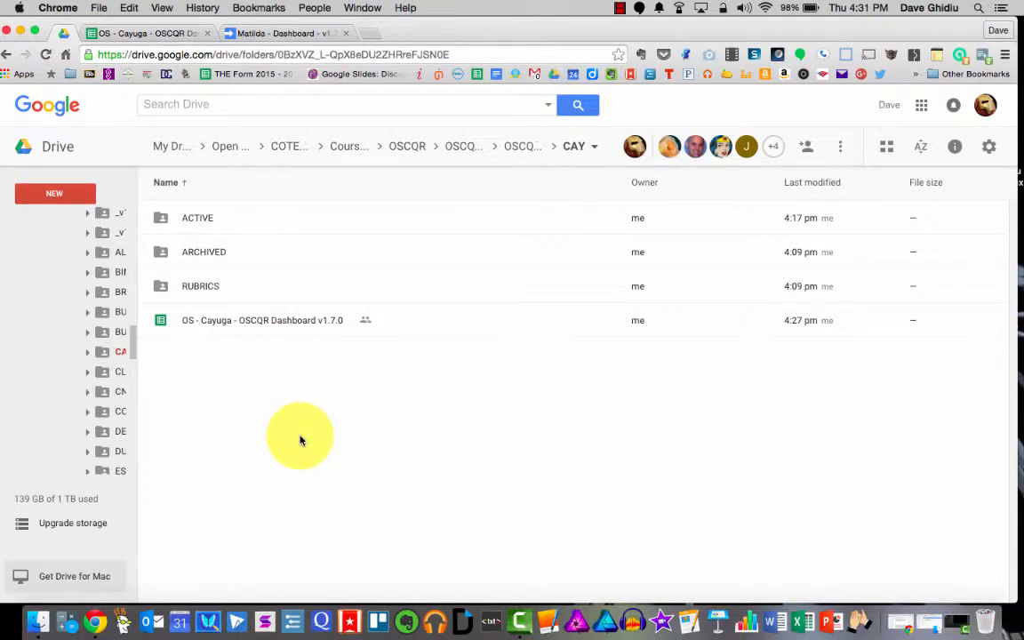
mouse_move(213, 285)
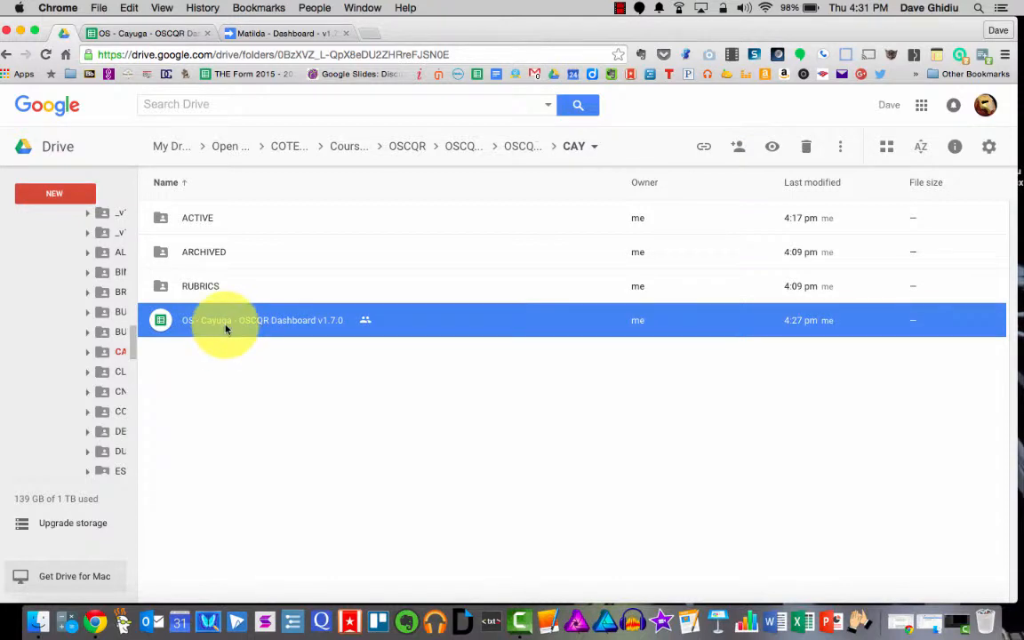
Step: Open the Open SUNY Rubric spreadsheet inside the CAY RUBRICS folder
double_click(200, 285)
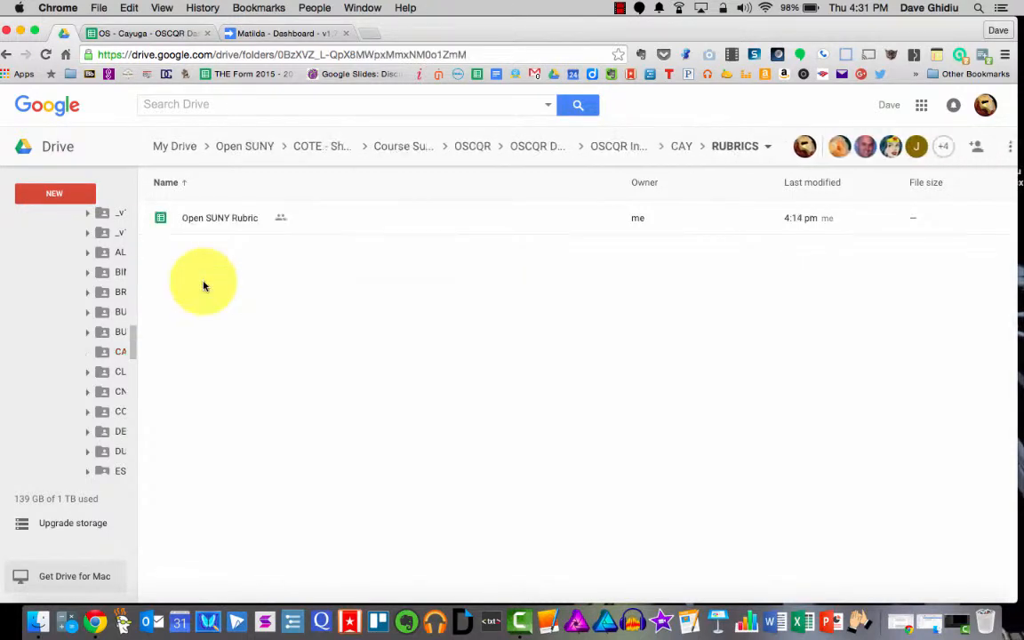
left_click(220, 218)
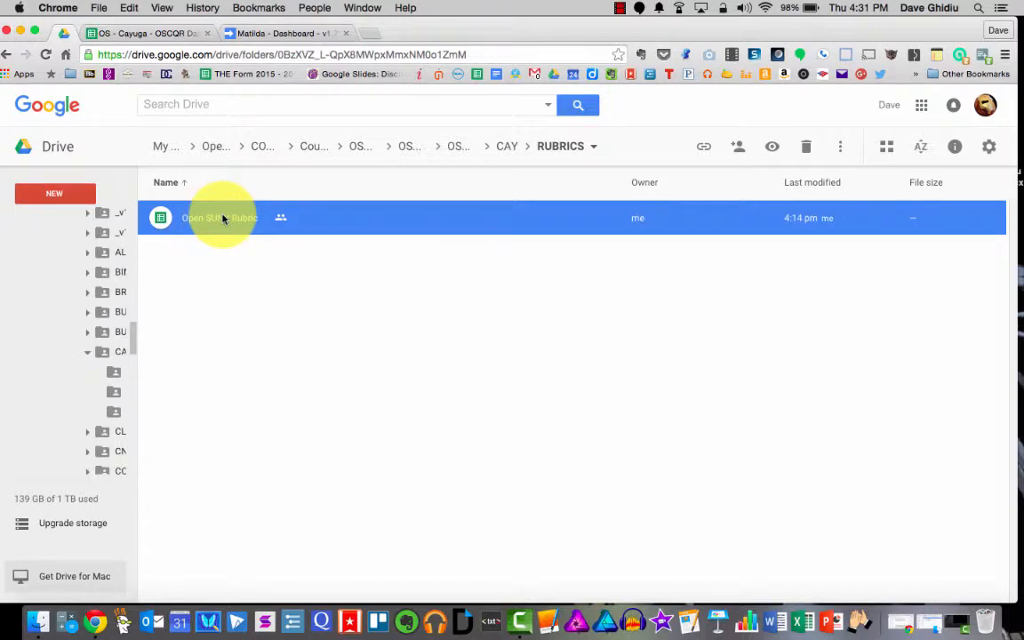
double_click(219, 217)
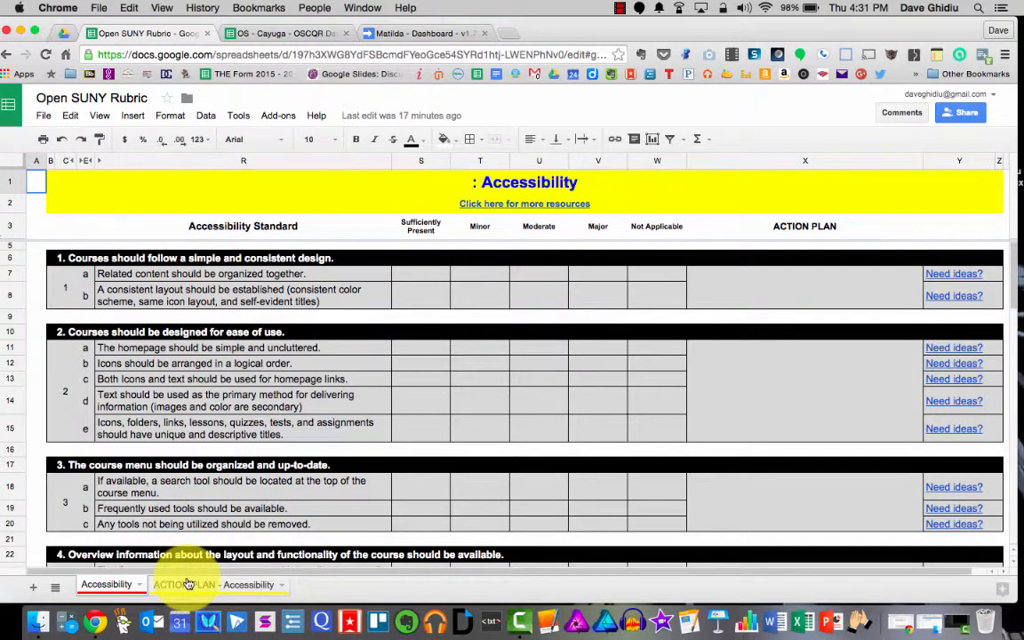
Step: Unhide the Instructional Designer sheet from the All Sheets list, then reopen the list
left_click(55, 587)
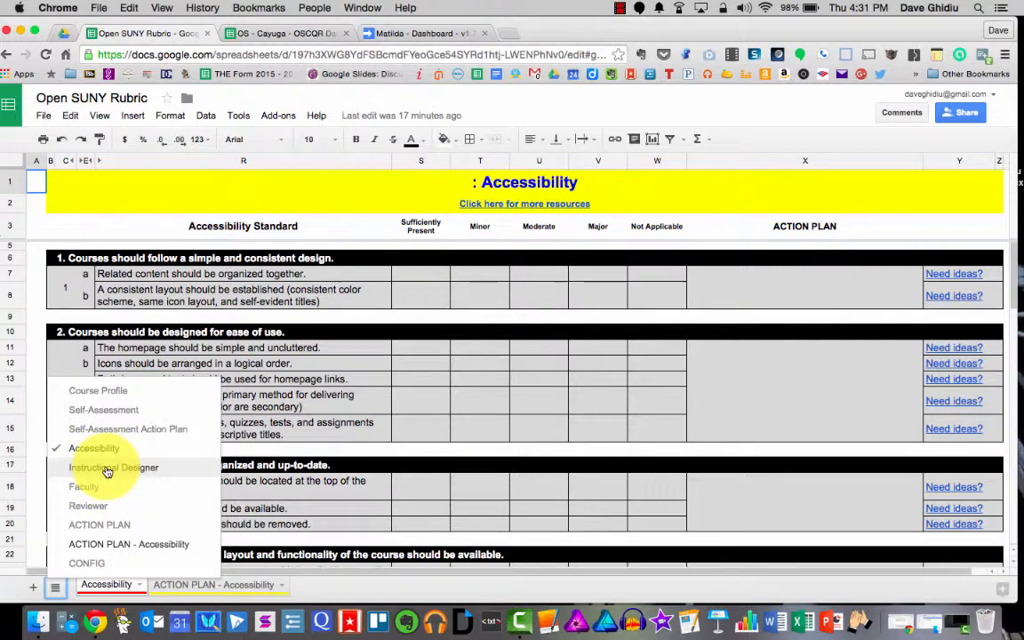
left_click(114, 467)
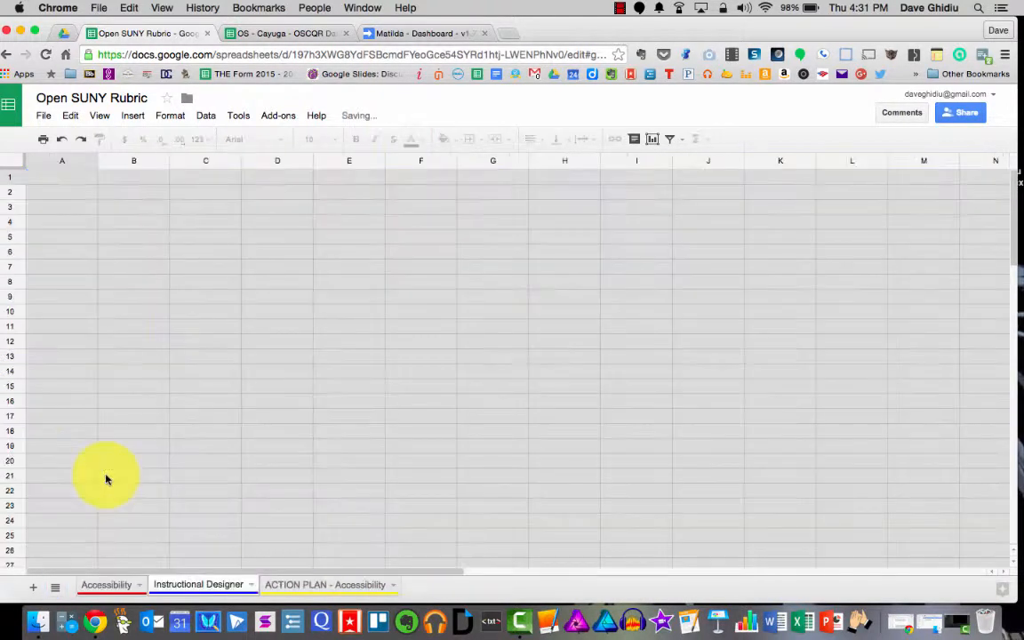
left_click(57, 586)
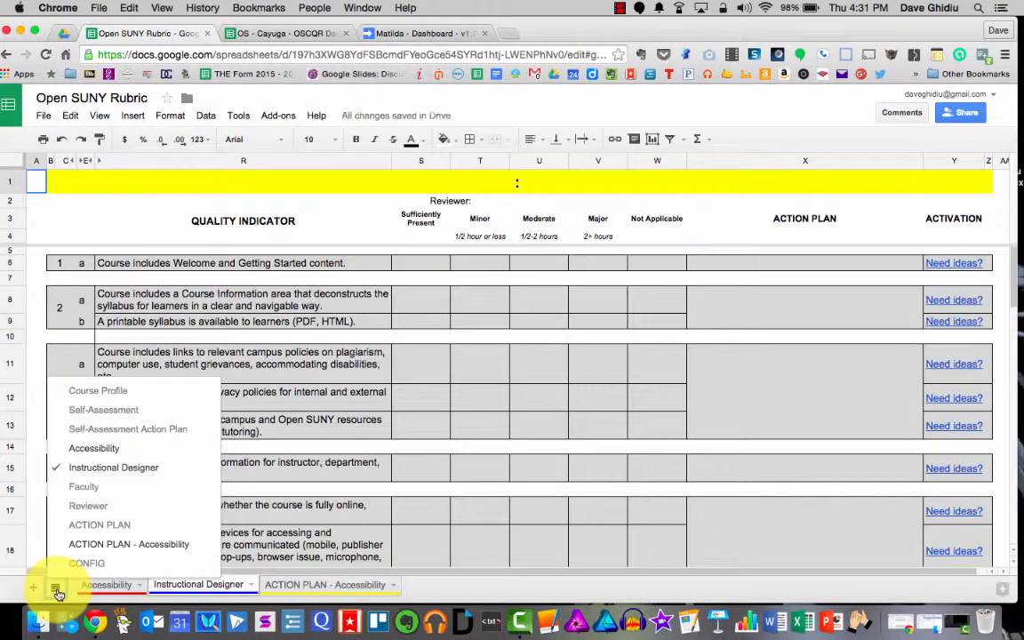
mouse_move(87, 506)
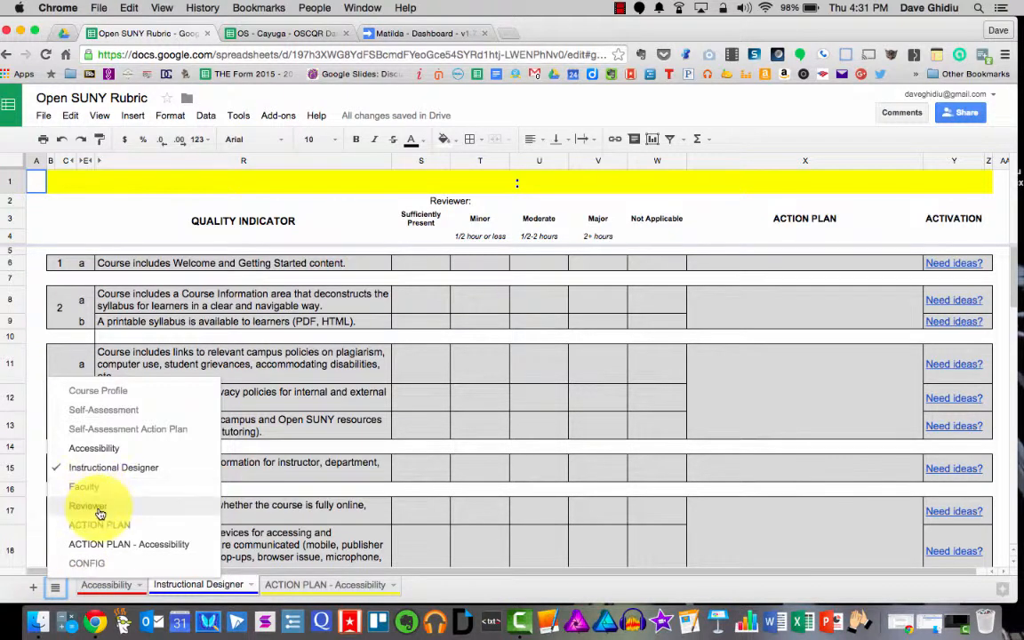
mouse_move(104, 525)
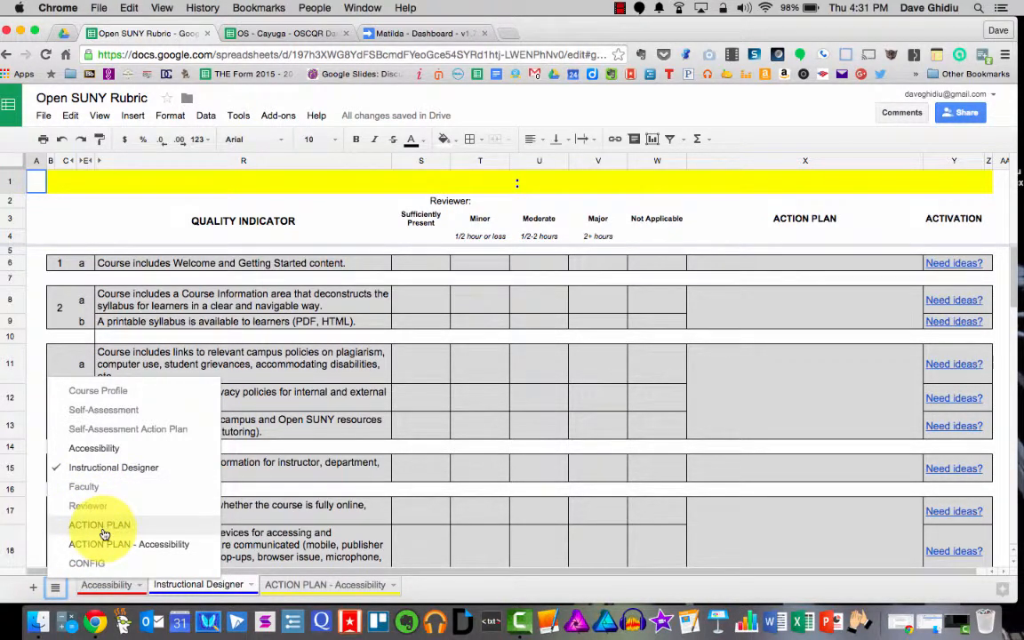
mouse_move(109, 391)
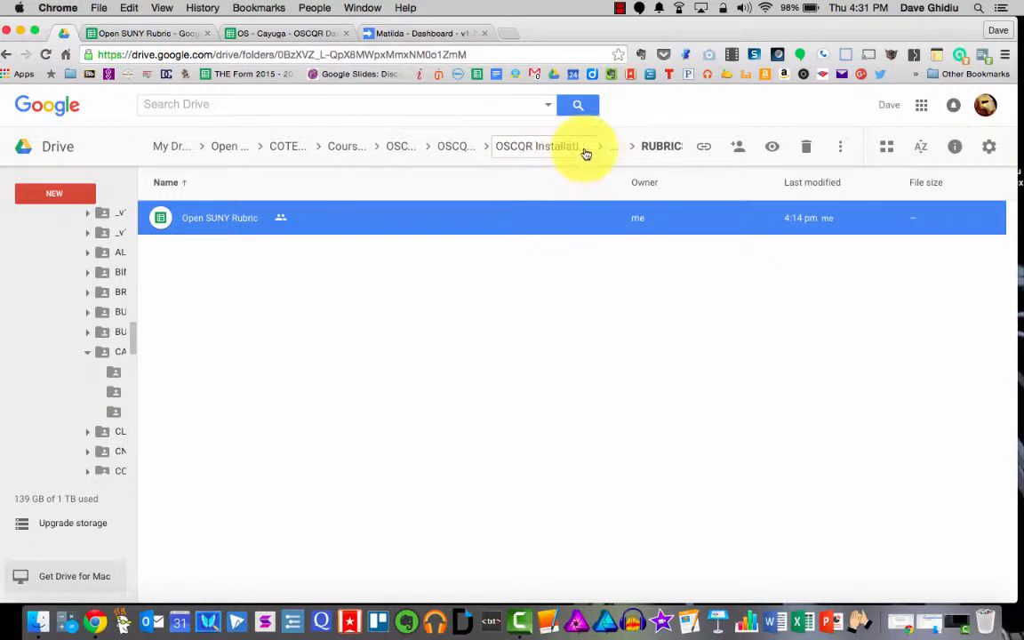
Step: Go back to the CAY folder and reopen Open SUNY Rubric from RUBRICS
left_click(636, 146)
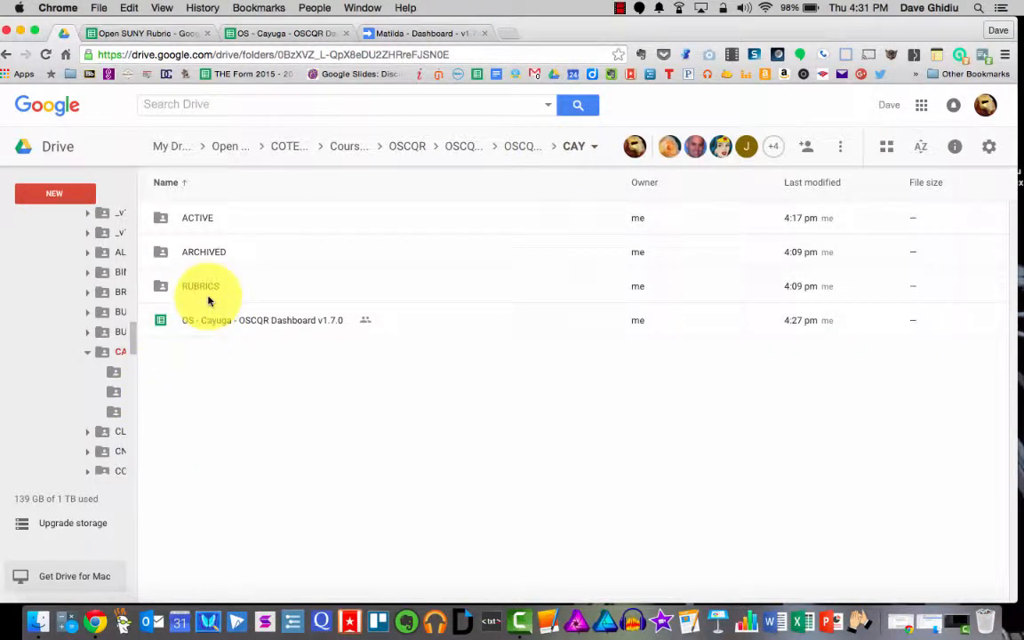
double_click(200, 286)
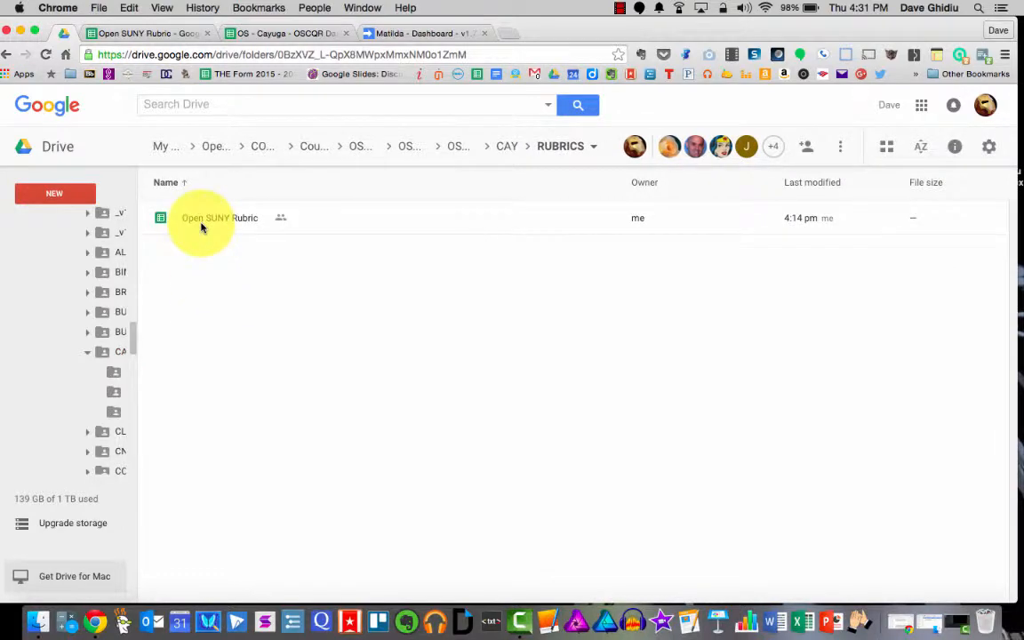
double_click(206, 218)
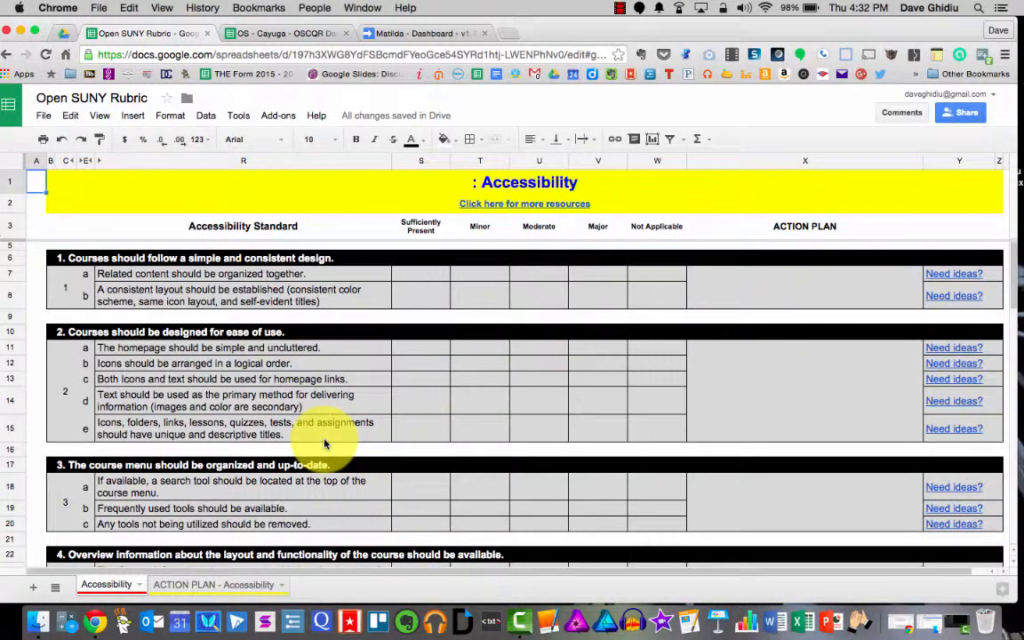